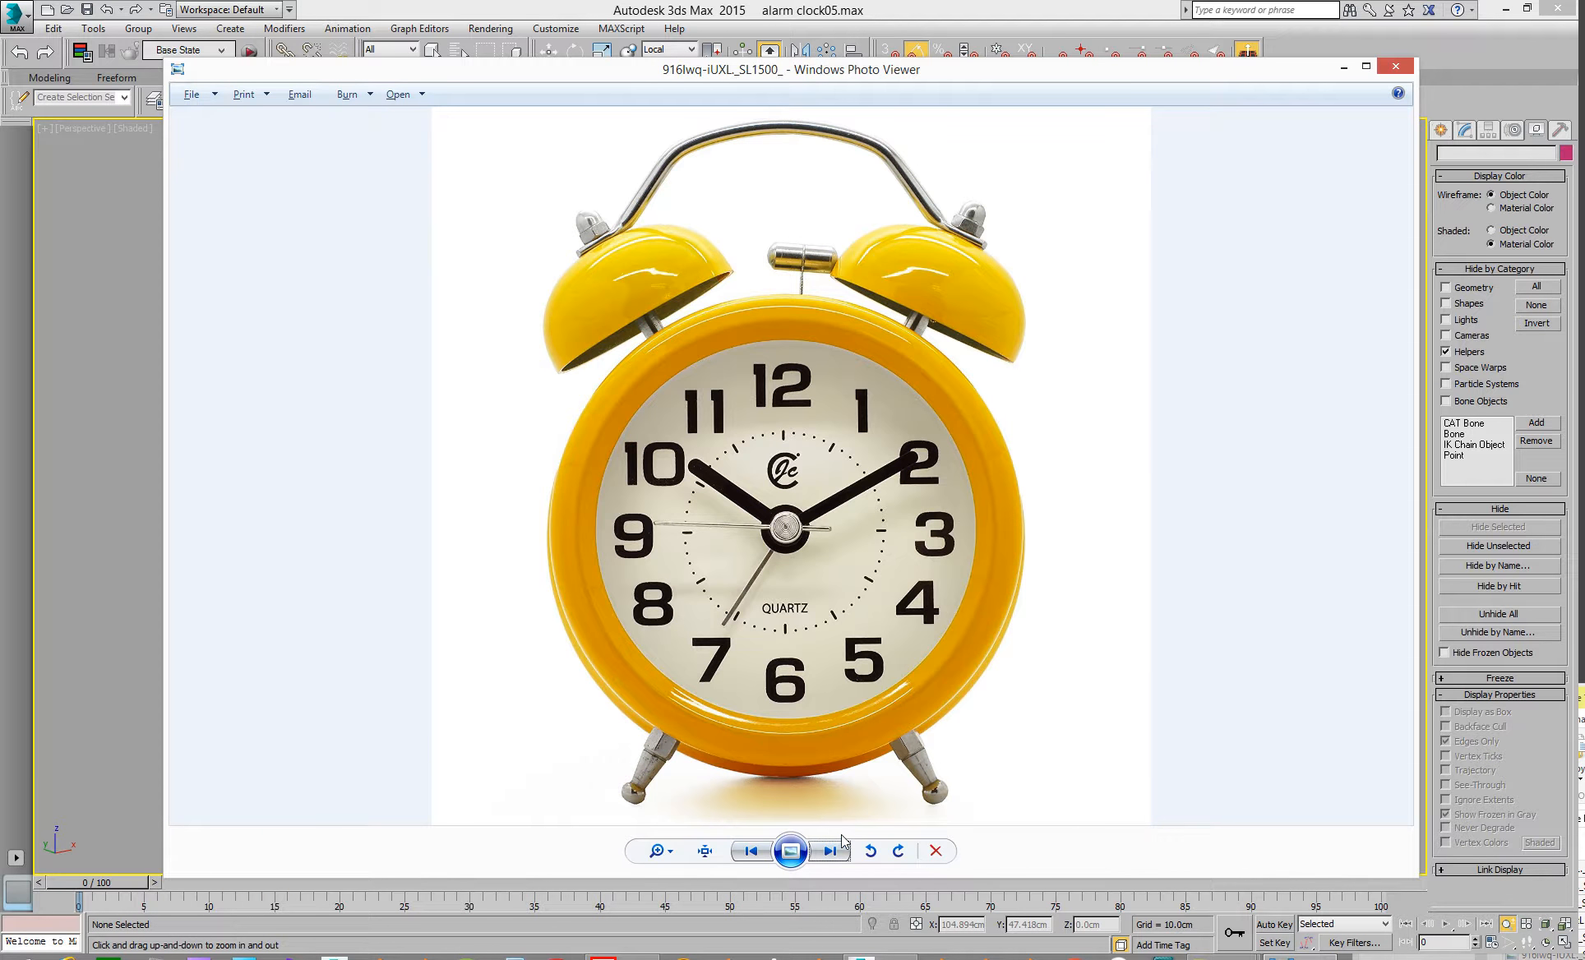
Step: Browse six reference alarm clock photos, then show edged faces over the shaded clock
{"action": "left_click", "coordinate": [828, 850]}
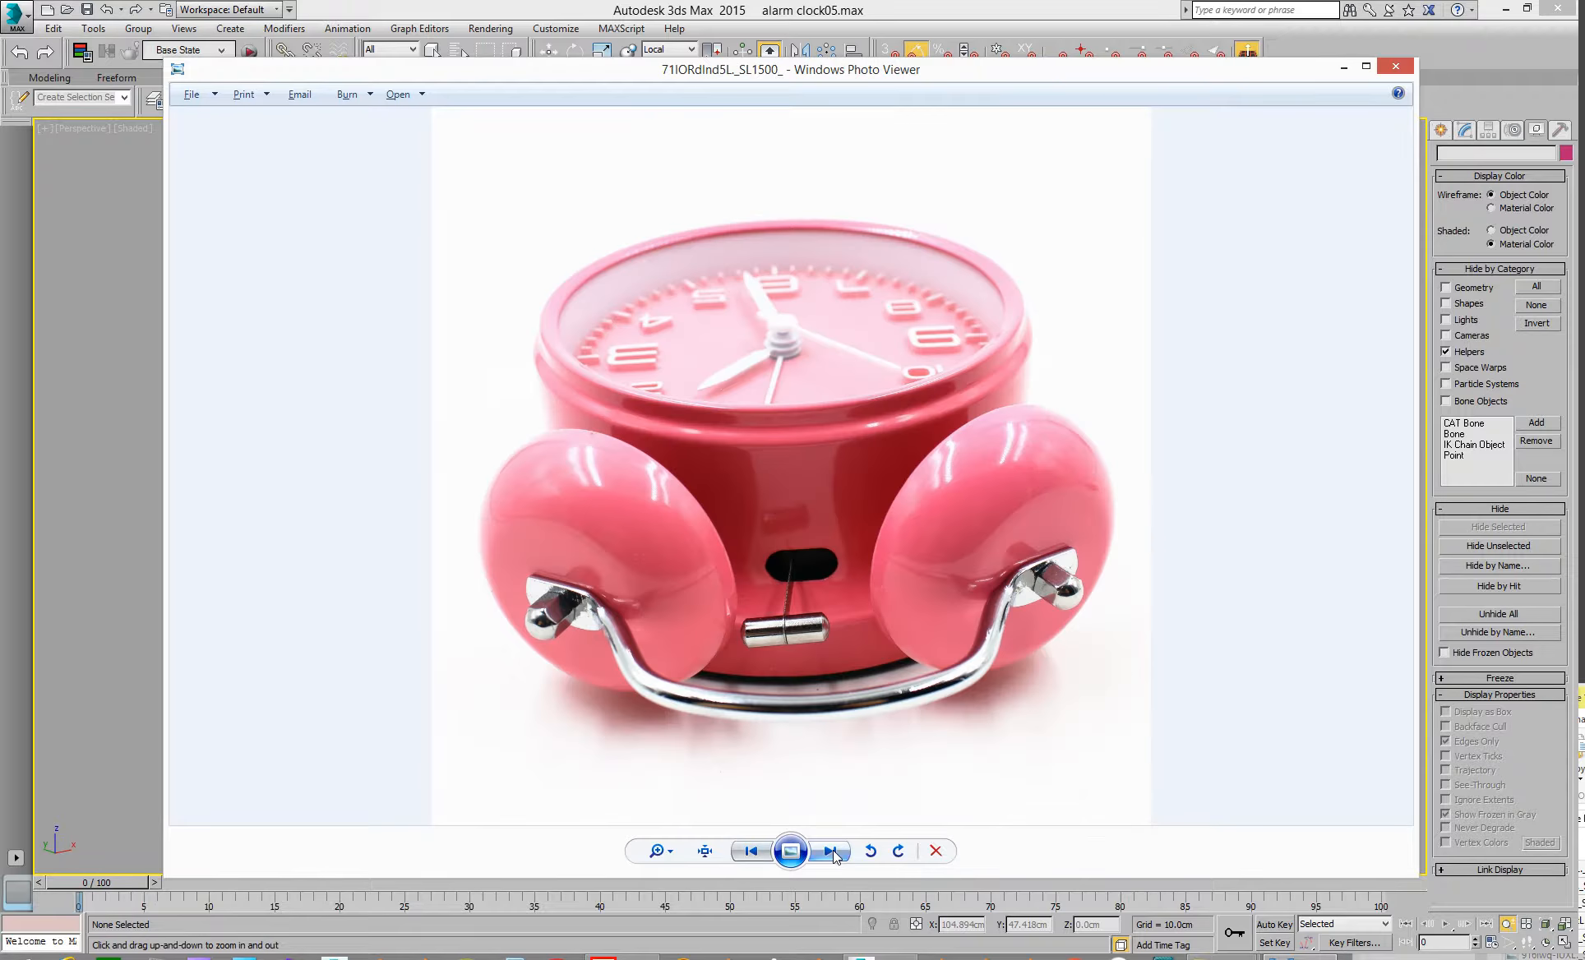
{"action": "left_click", "coordinate": [828, 851]}
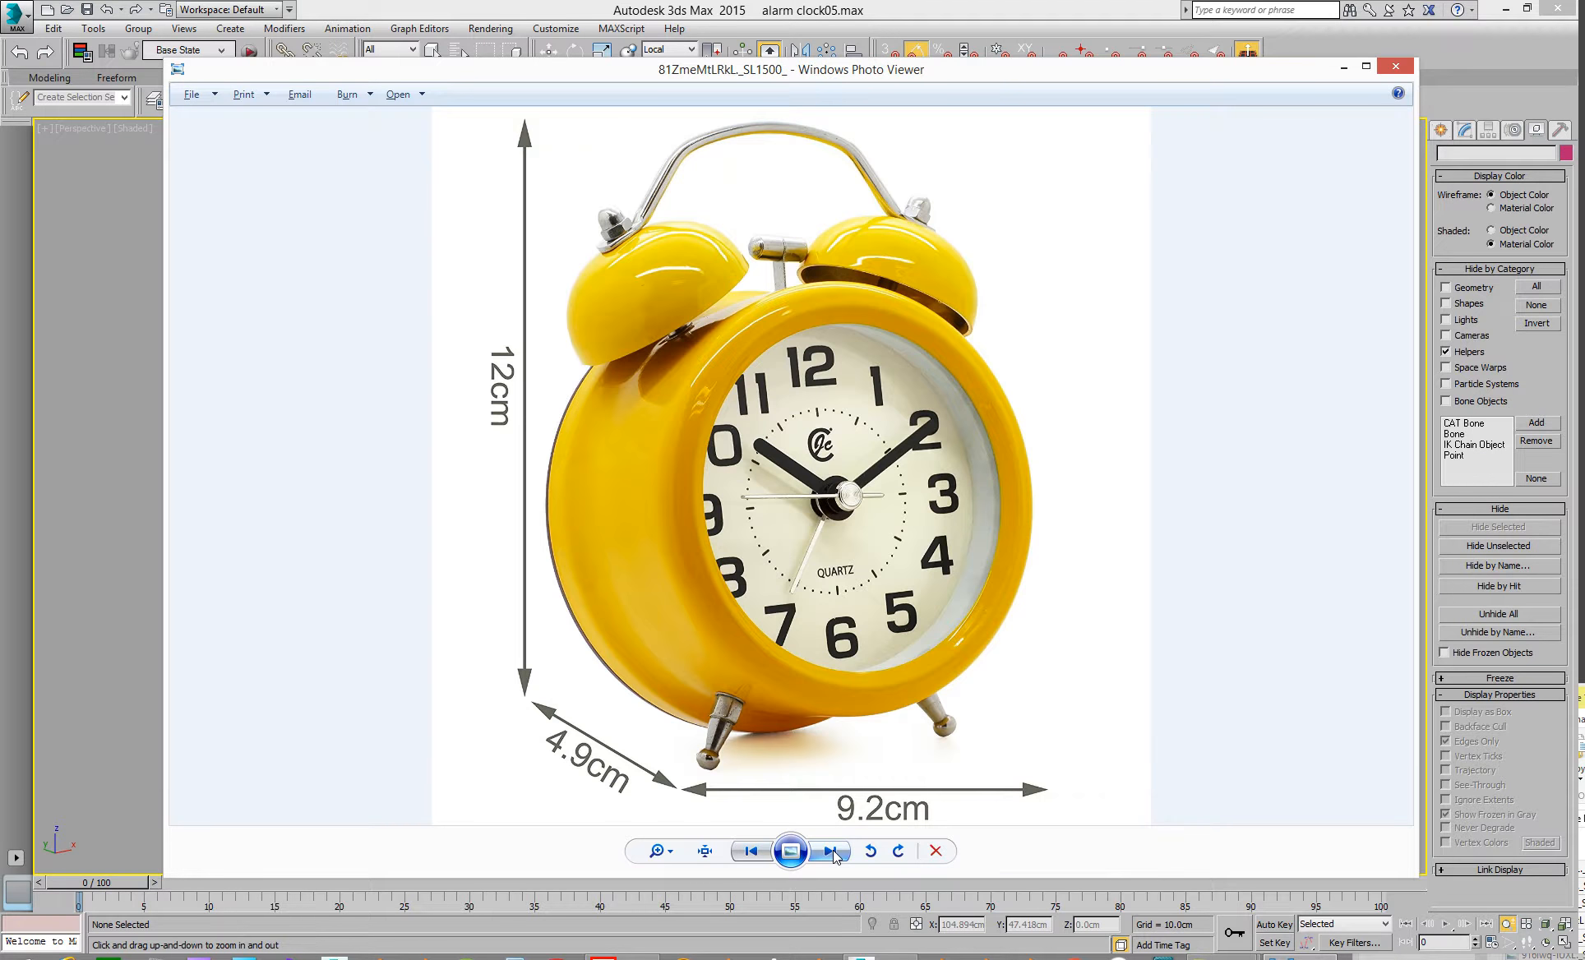
{"action": "left_click", "coordinate": [828, 850]}
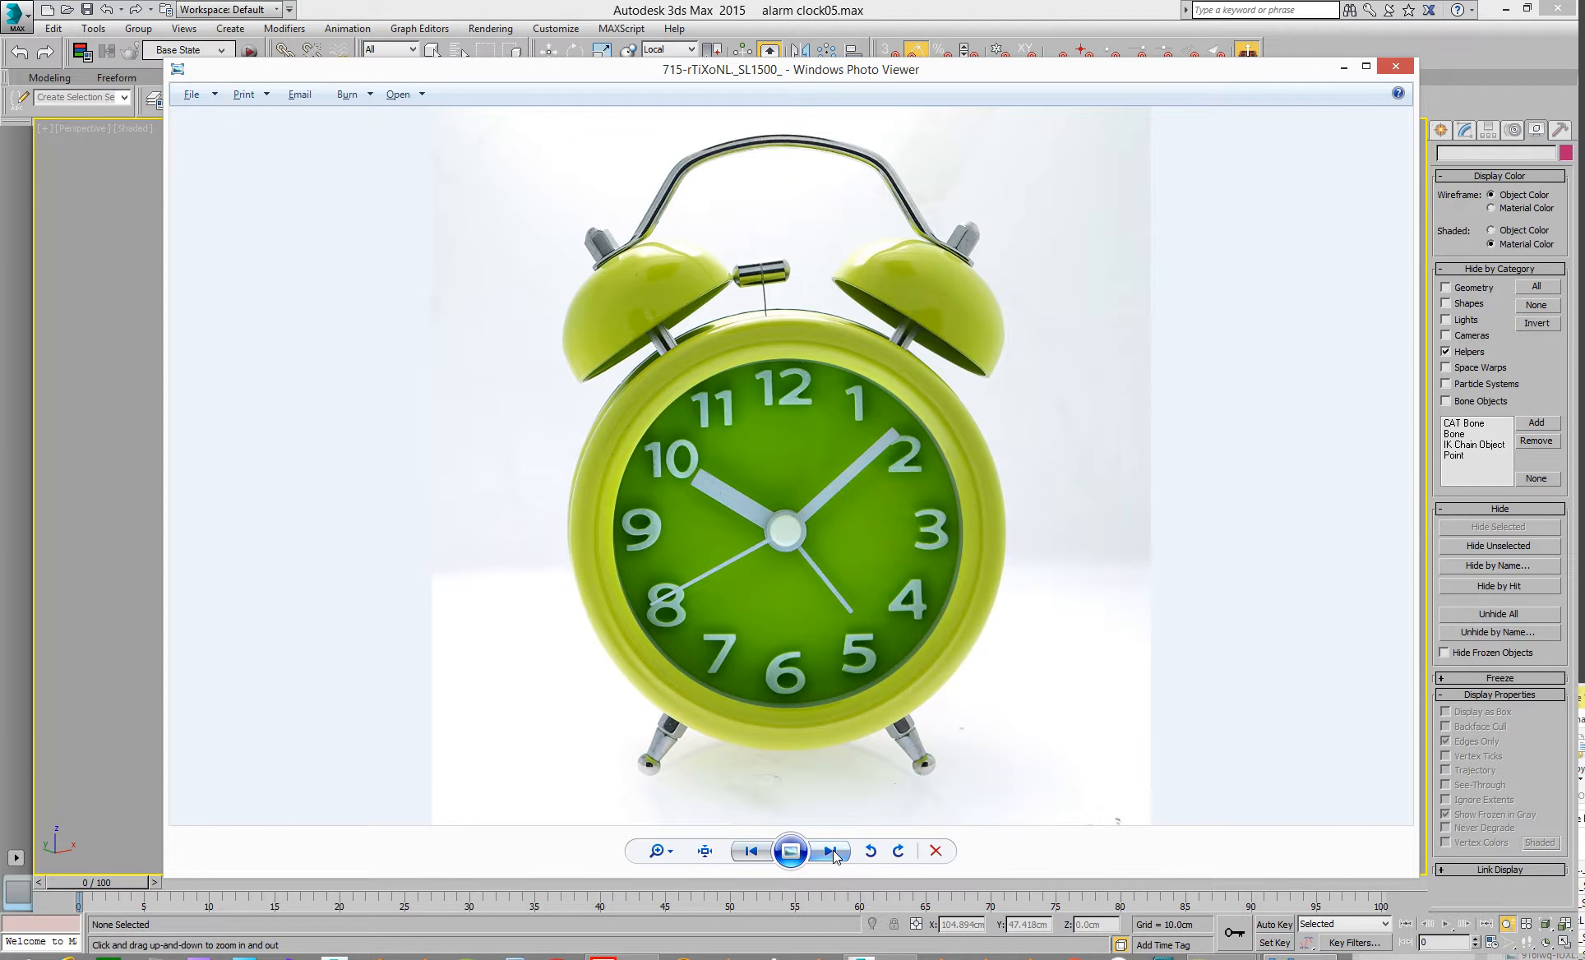
{"action": "left_click", "coordinate": [827, 850]}
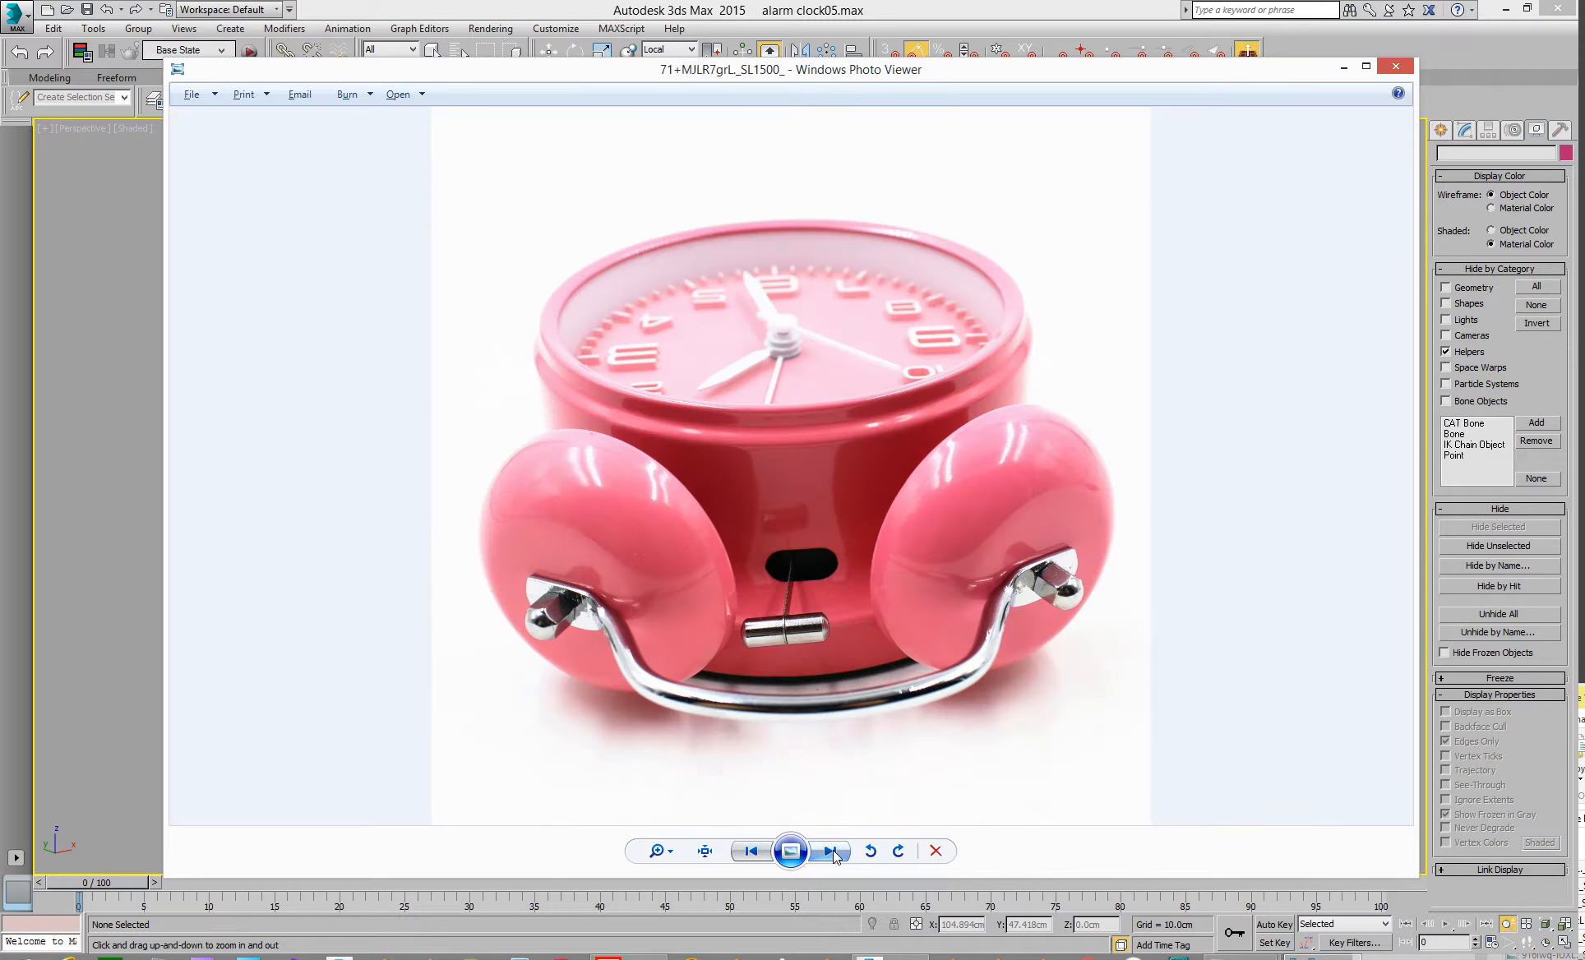
{"action": "left_click", "coordinate": [828, 850]}
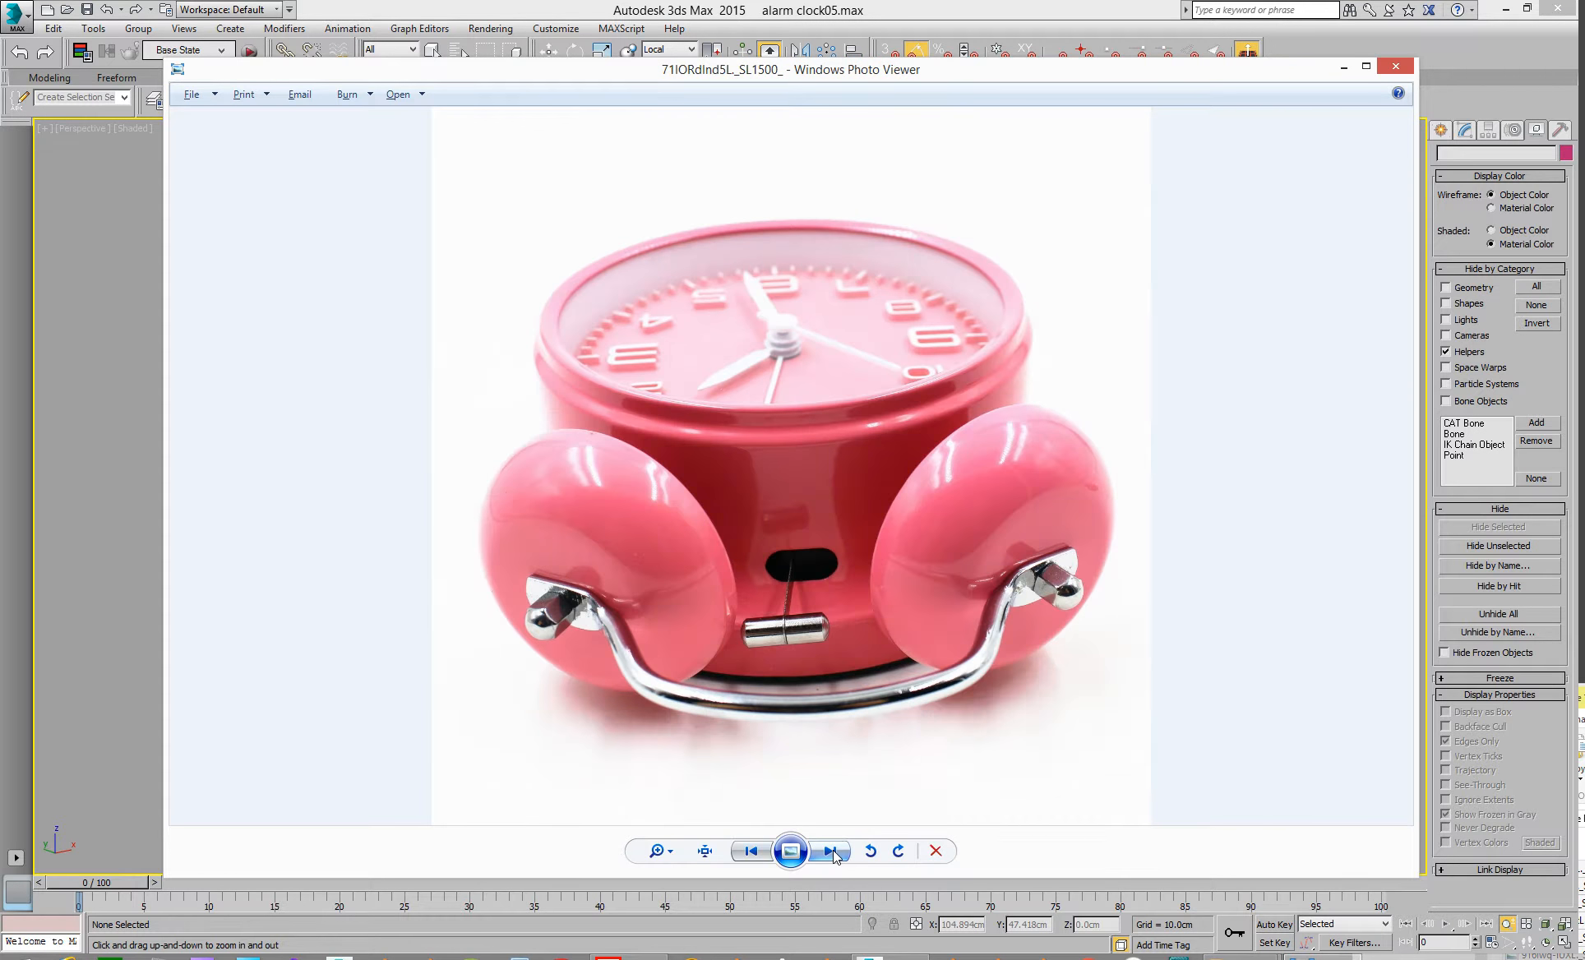
{"action": "left_click", "coordinate": [827, 850]}
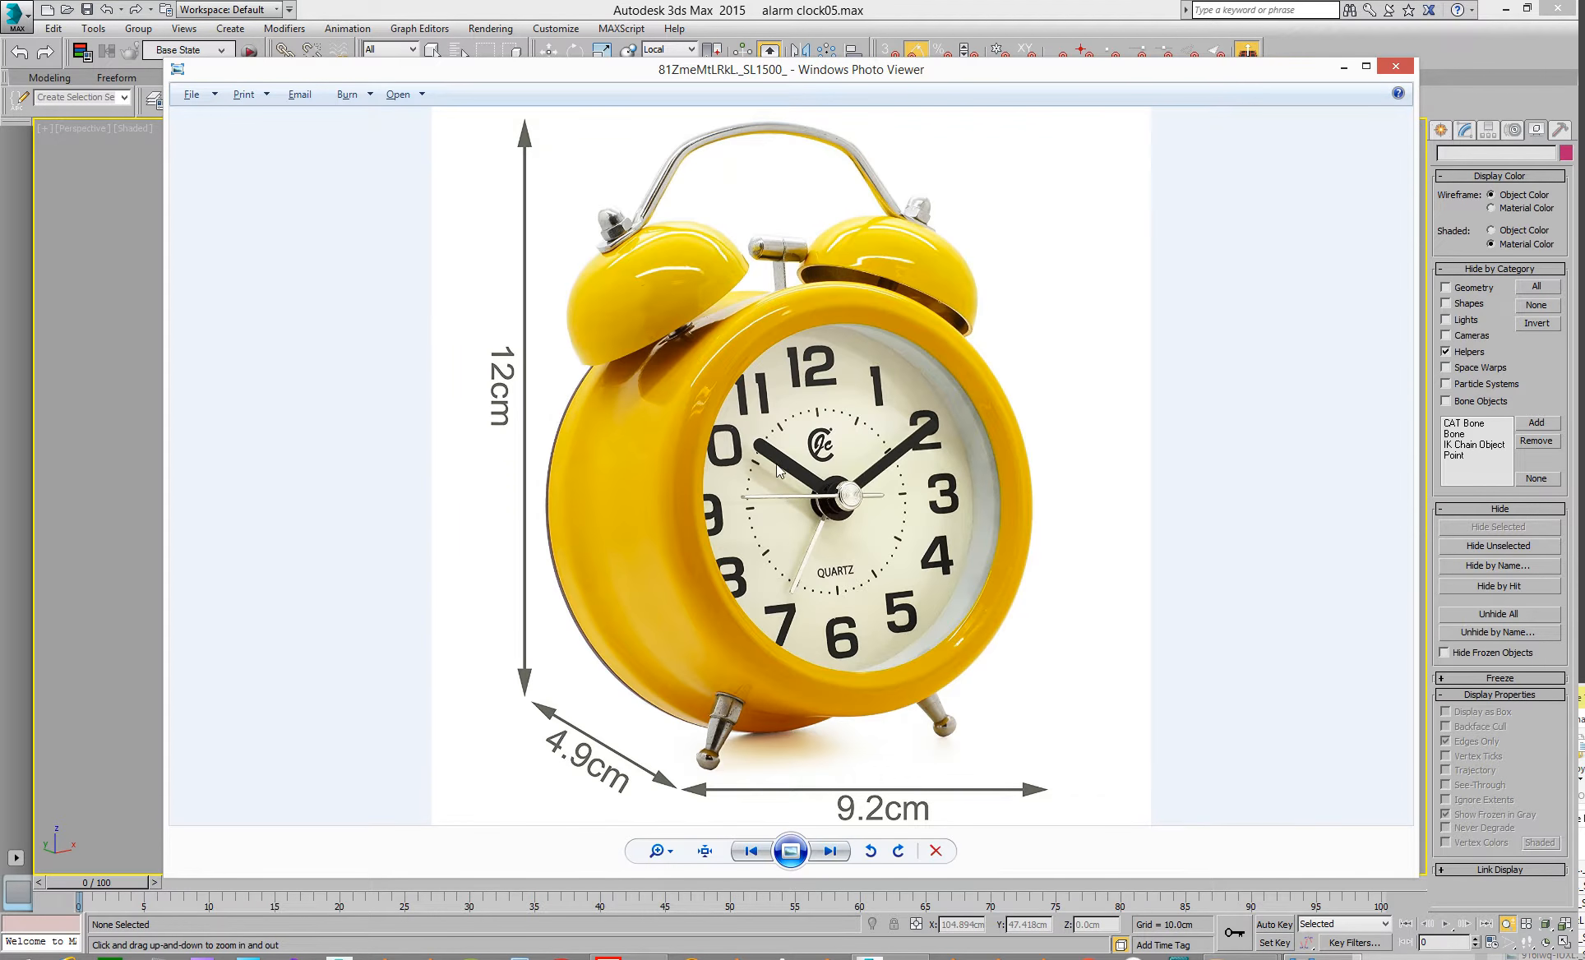
{"action": "mouse_move", "coordinate": [965, 384]}
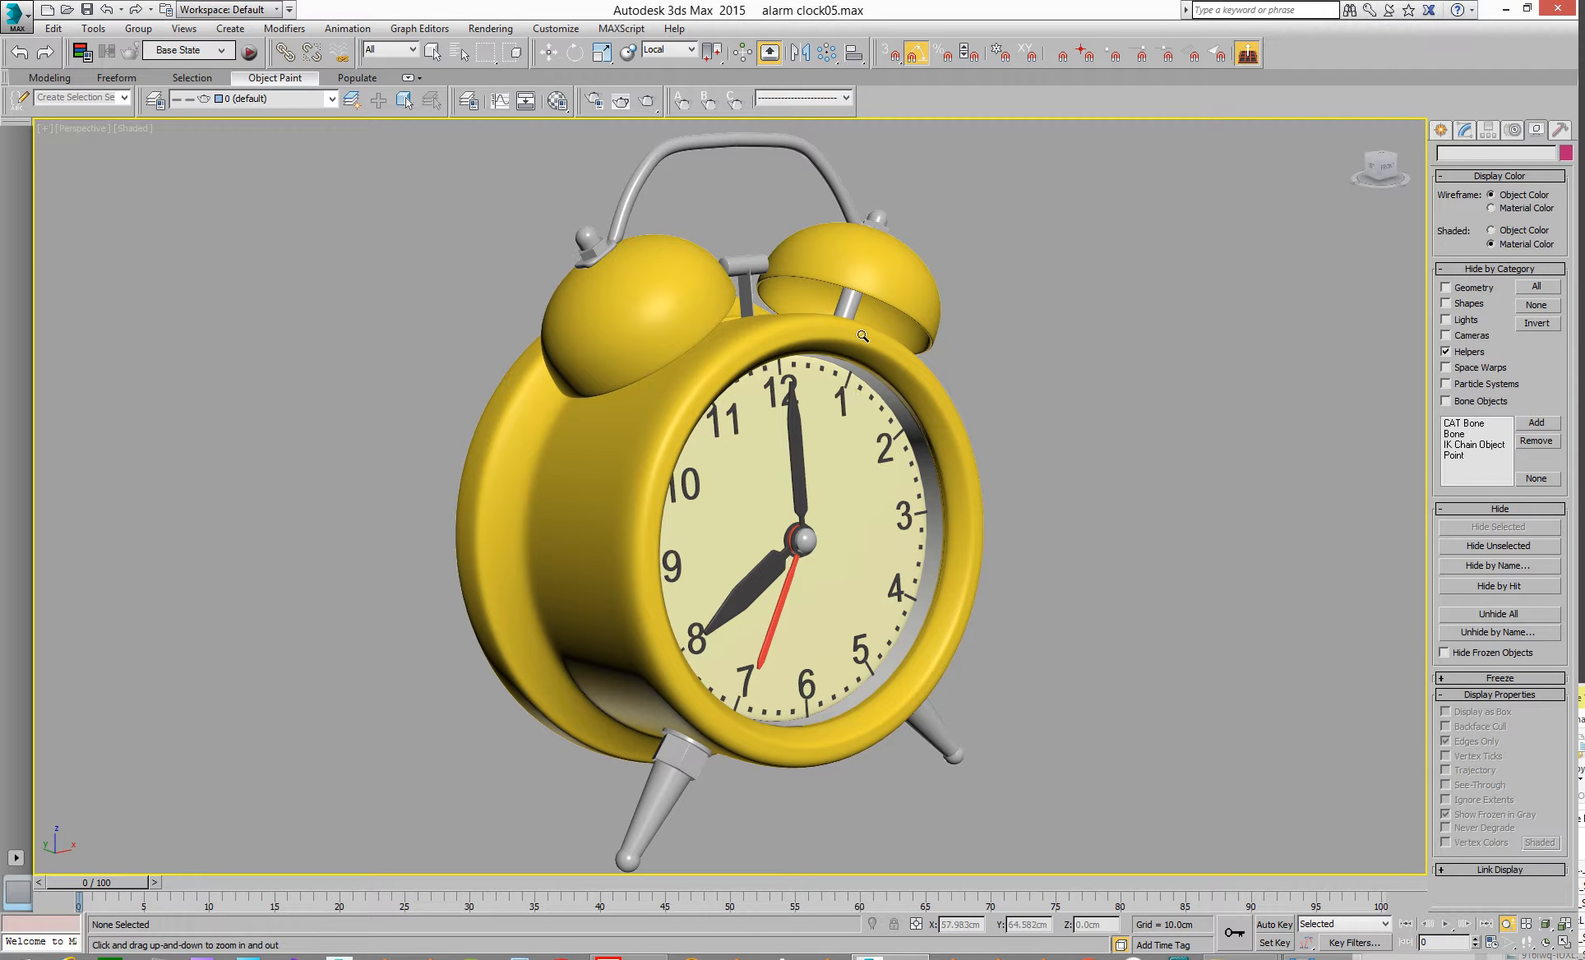
{"action": "key", "text": "F4"}
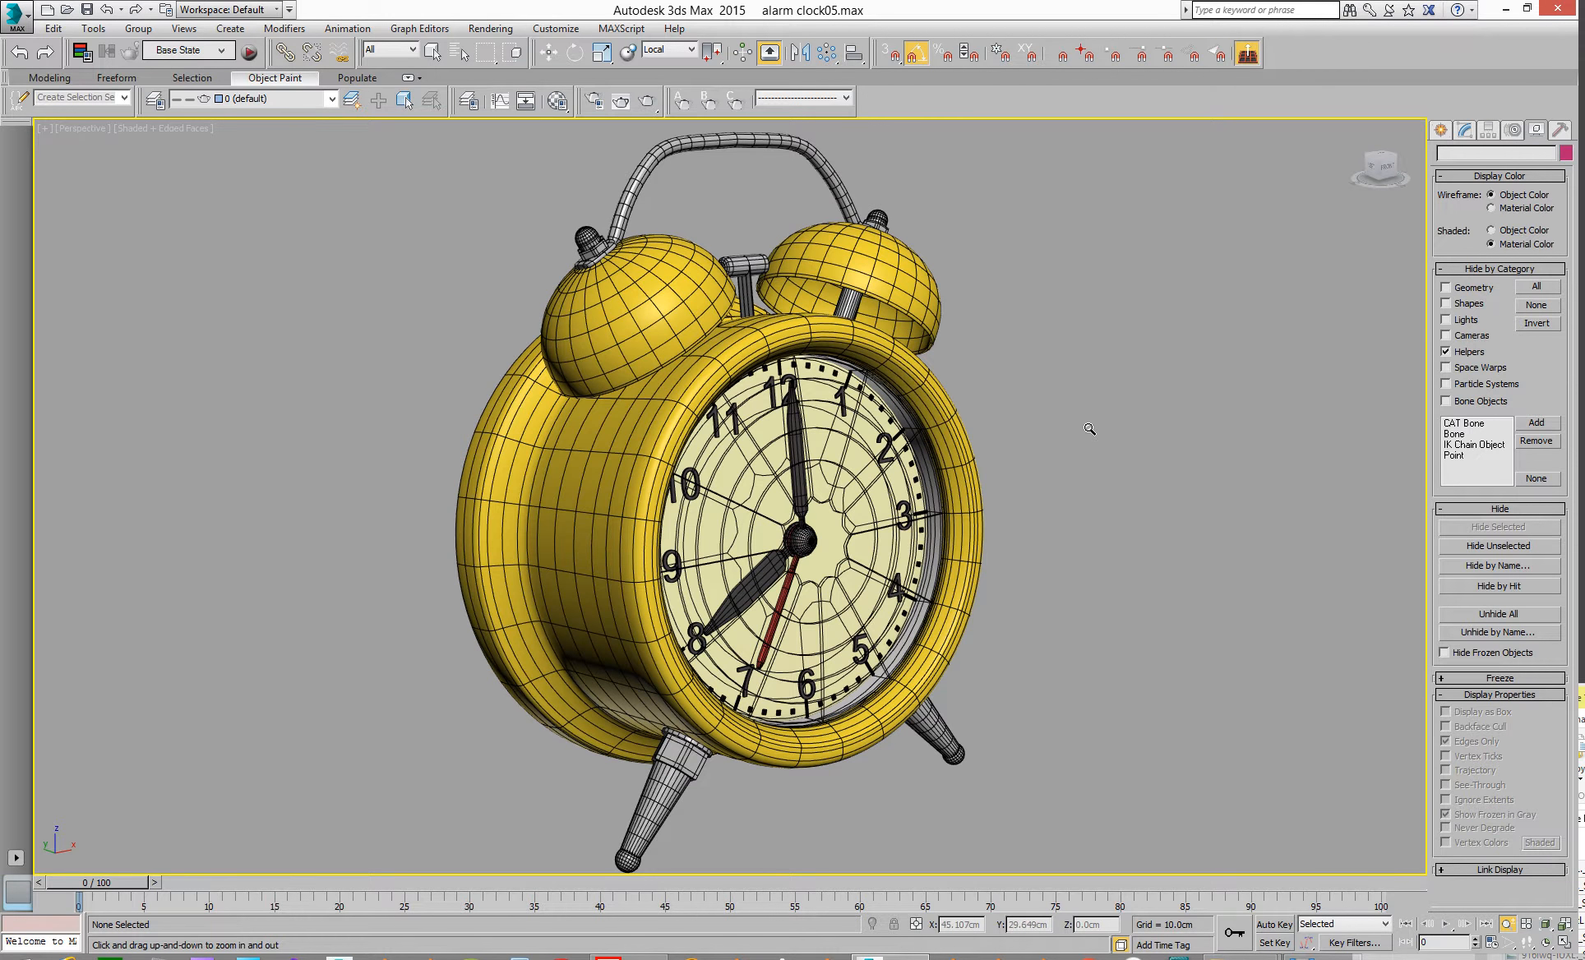
{"action": "mouse_move", "coordinate": [777, 501]}
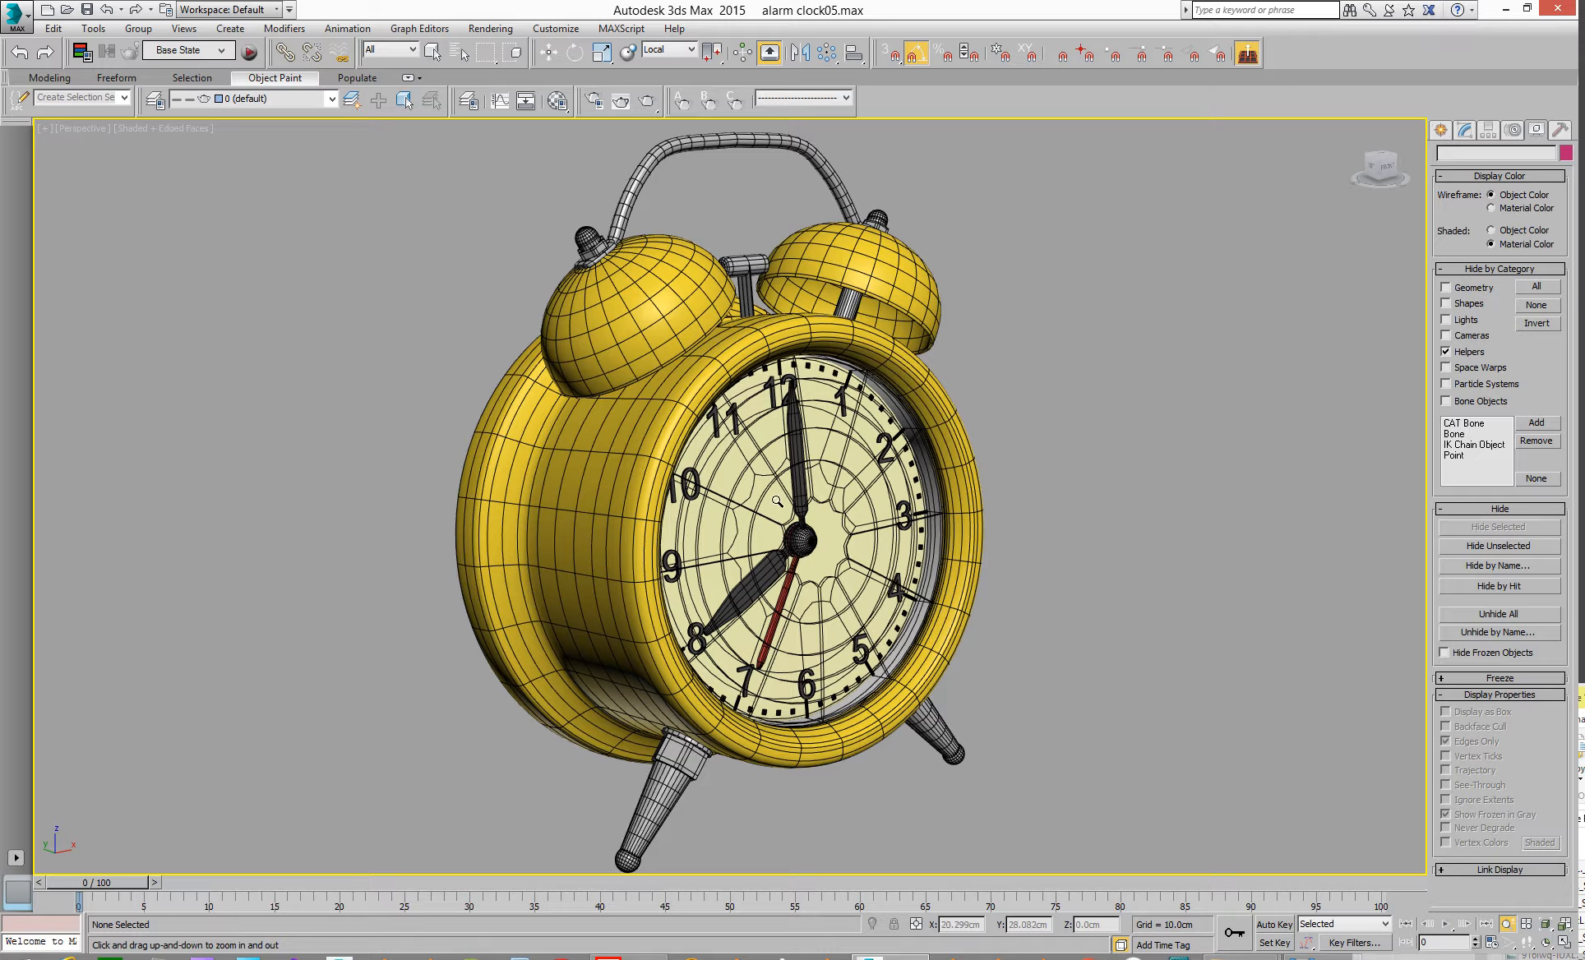
Step: Orbit around the clock to inspect its mesh from above, behind and underneath
{"action": "left_click_drag", "start_coordinate": [779, 501], "coordinate": [647, 475]}
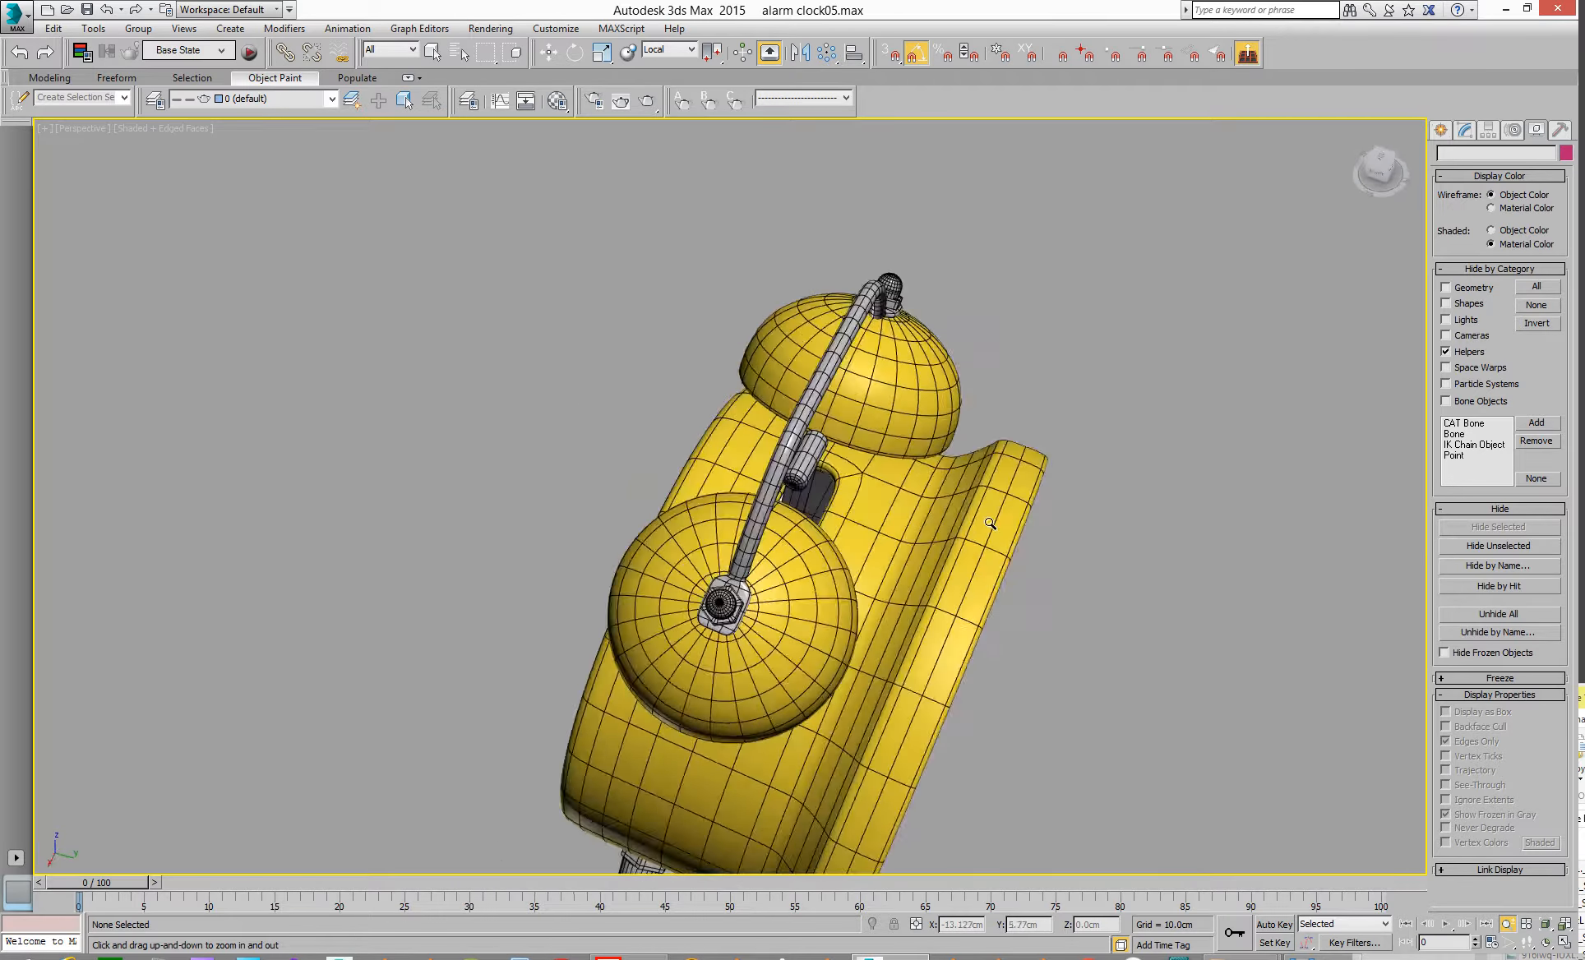
{"action": "left_click_drag", "start_coordinate": [991, 523], "coordinate": [839, 543]}
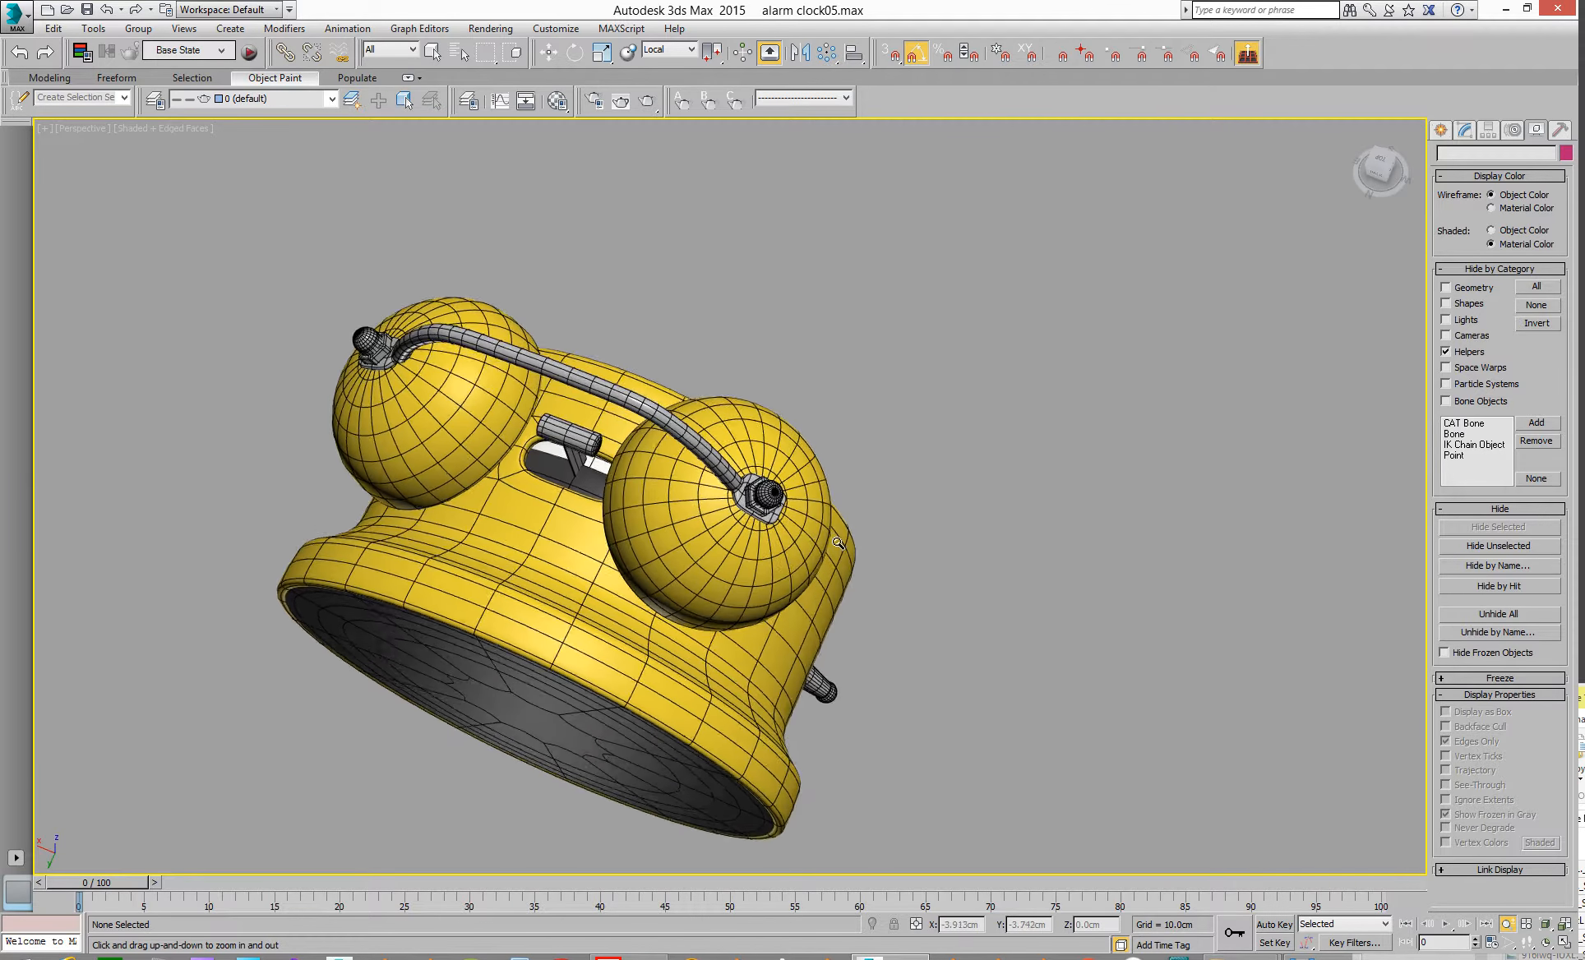
{"action": "left_click_drag", "start_coordinate": [837, 543], "coordinate": [635, 481]}
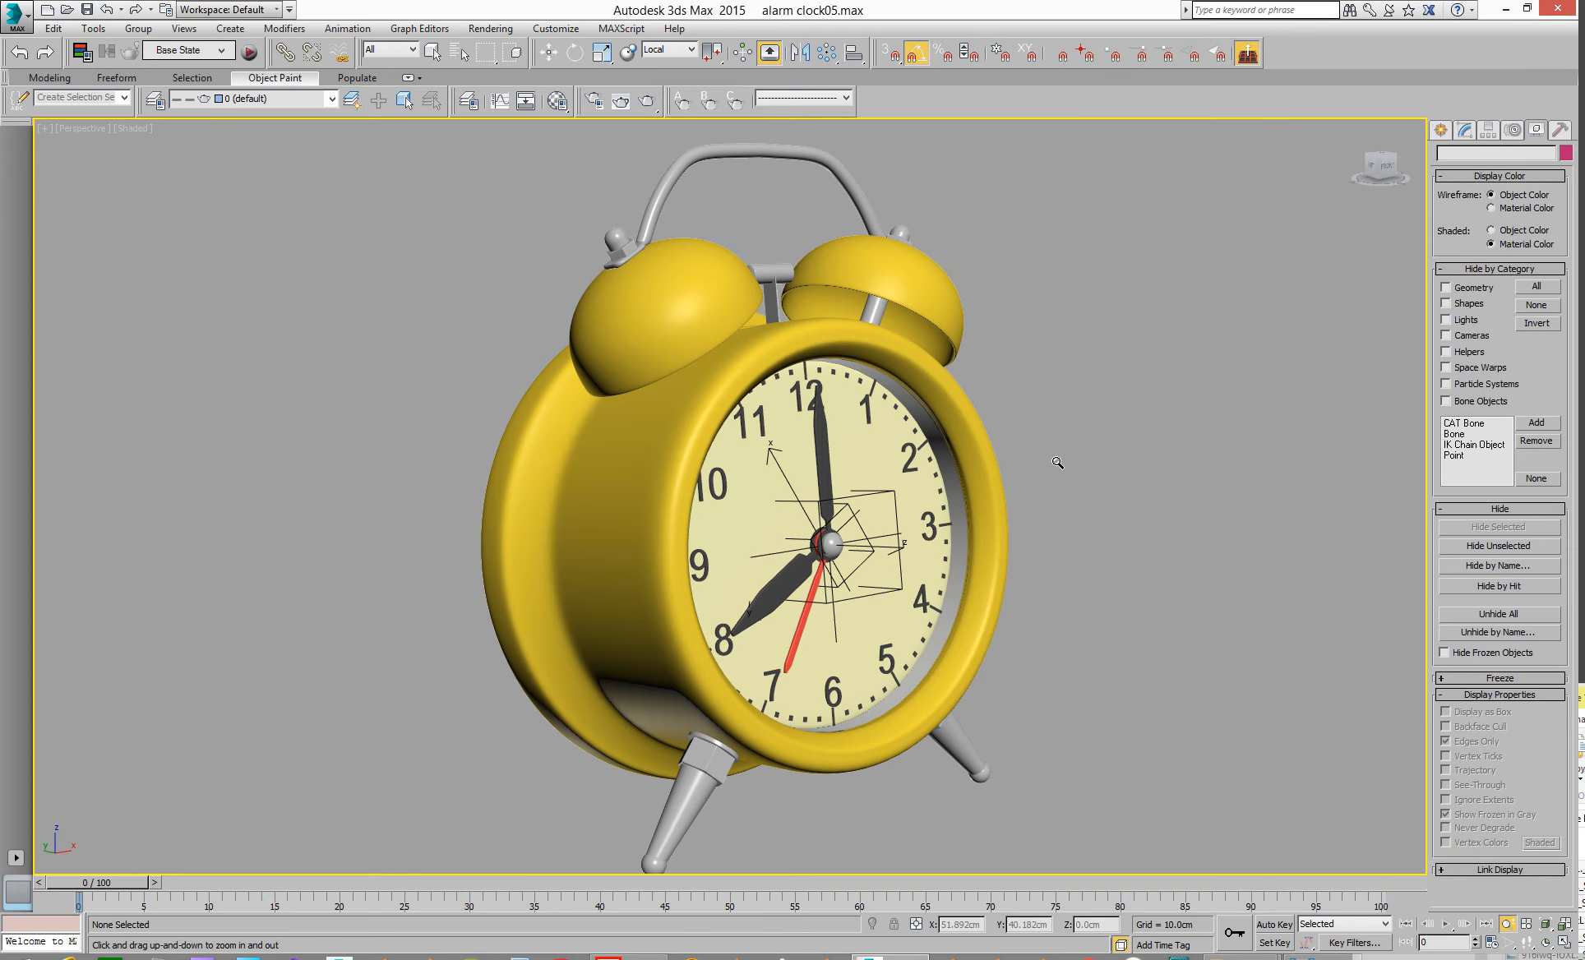
{"action": "mouse_move", "coordinate": [963, 409]}
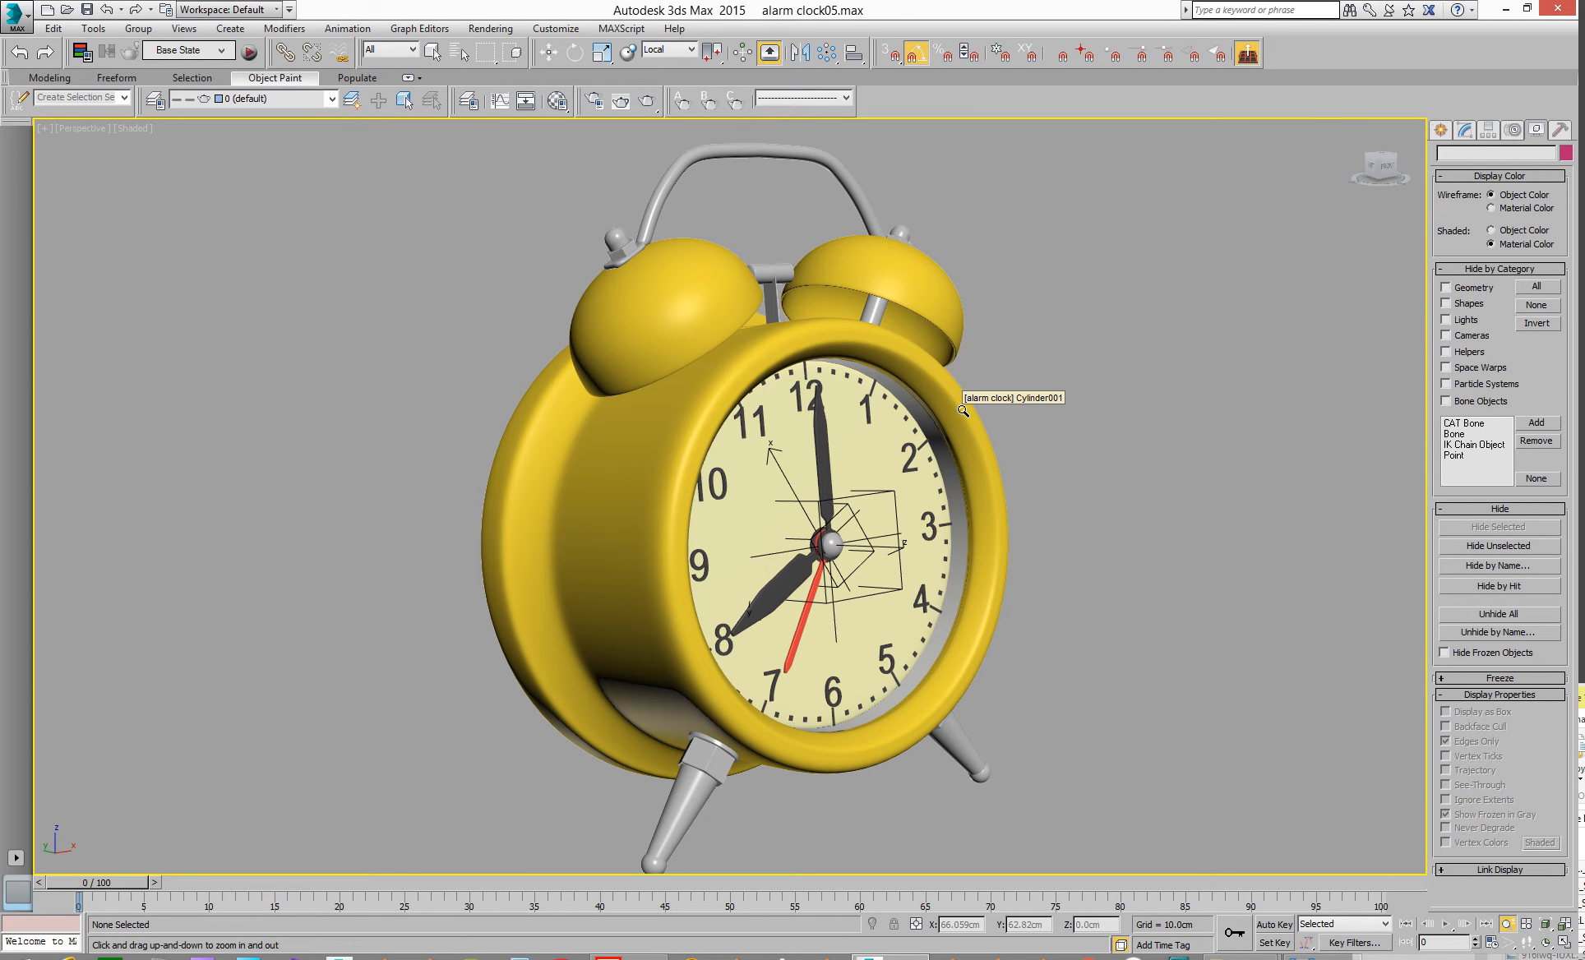
{"action": "mouse_move", "coordinate": [1114, 512]}
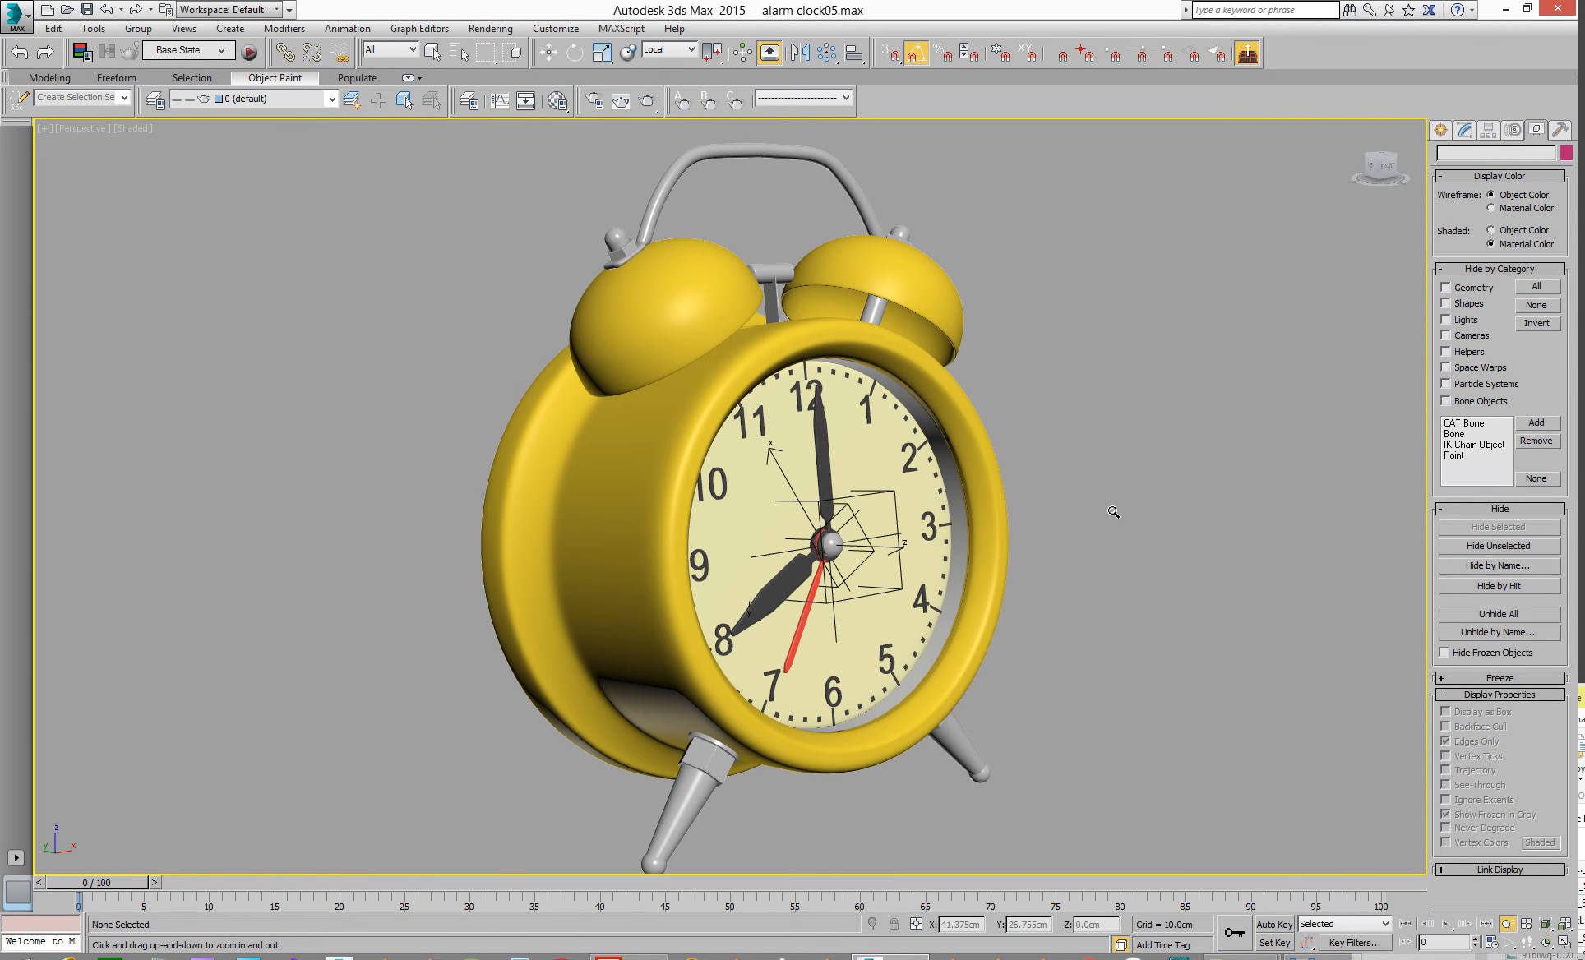